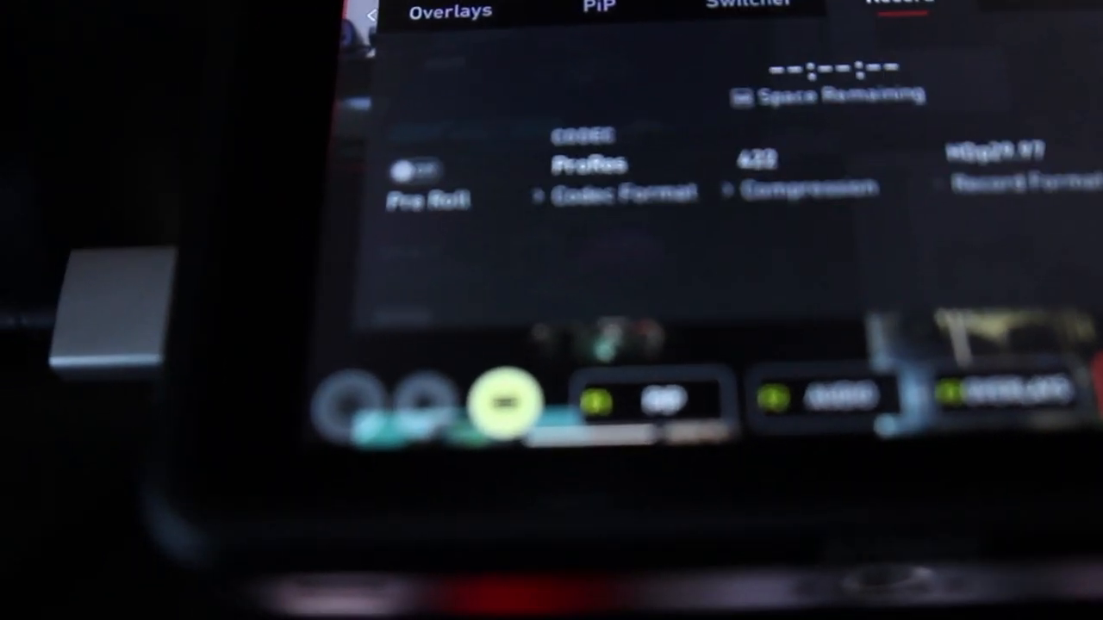
# Show the input source choices, HDMI or AtomX, from the Source tab
pyautogui.click(593, 10)
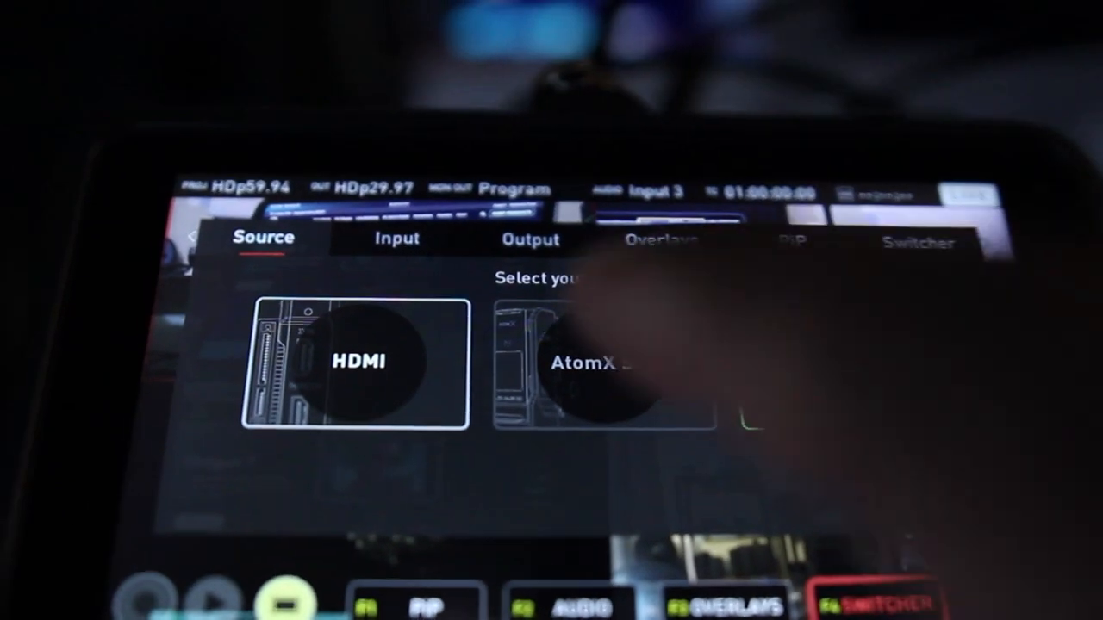
# Select AtomX CAST as the source and review its Input and Output configuration (Program HDp29.97)
pyautogui.click(359, 362)
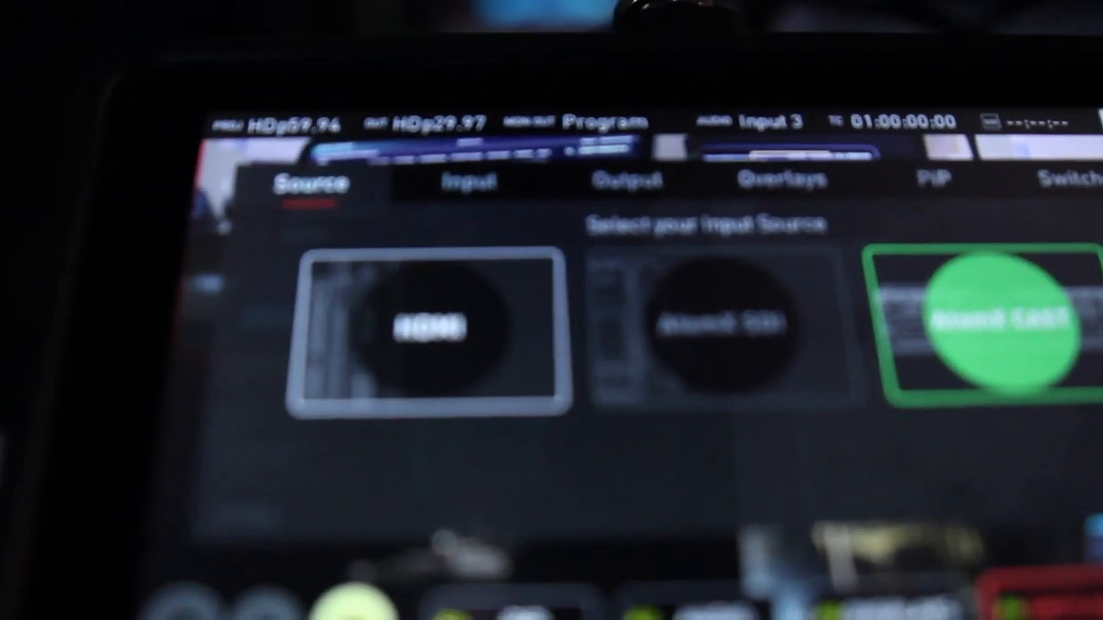
pyautogui.click(469, 181)
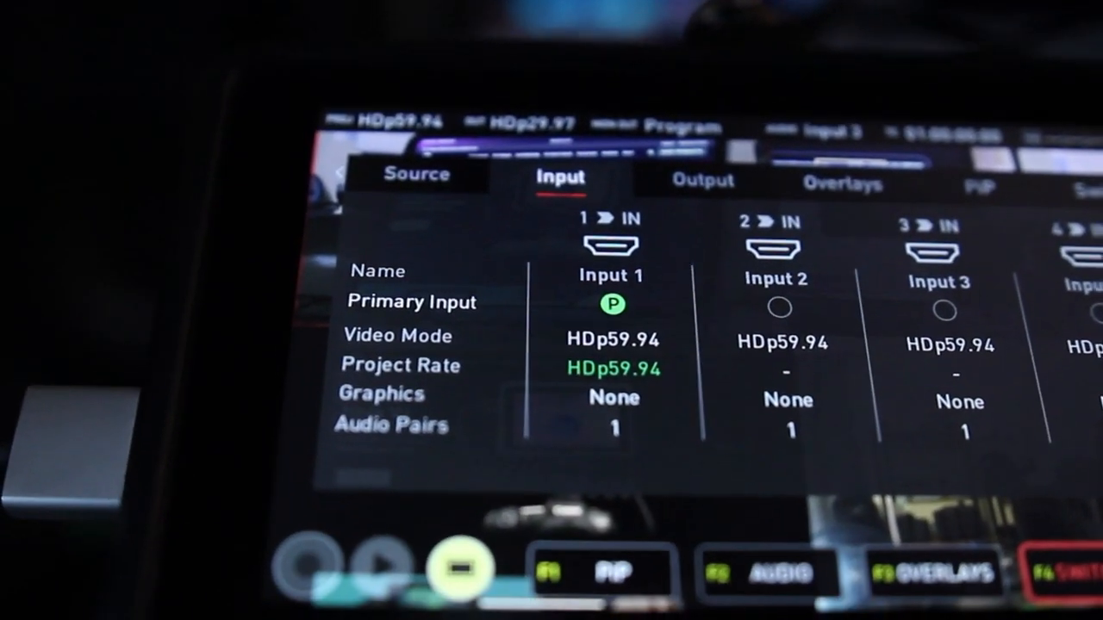
pyautogui.click(703, 179)
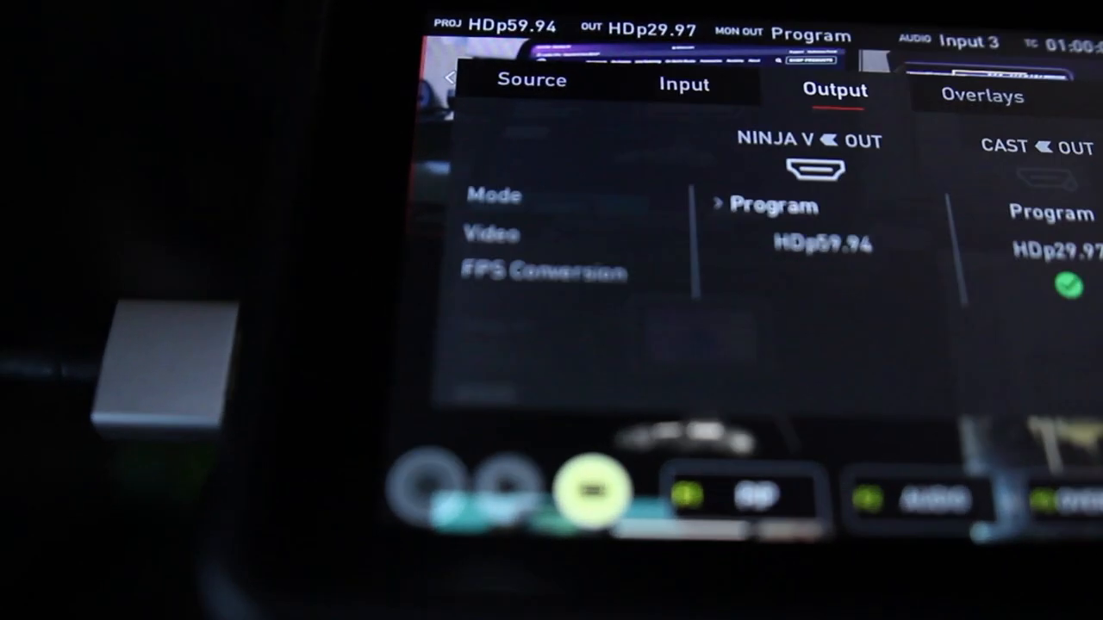